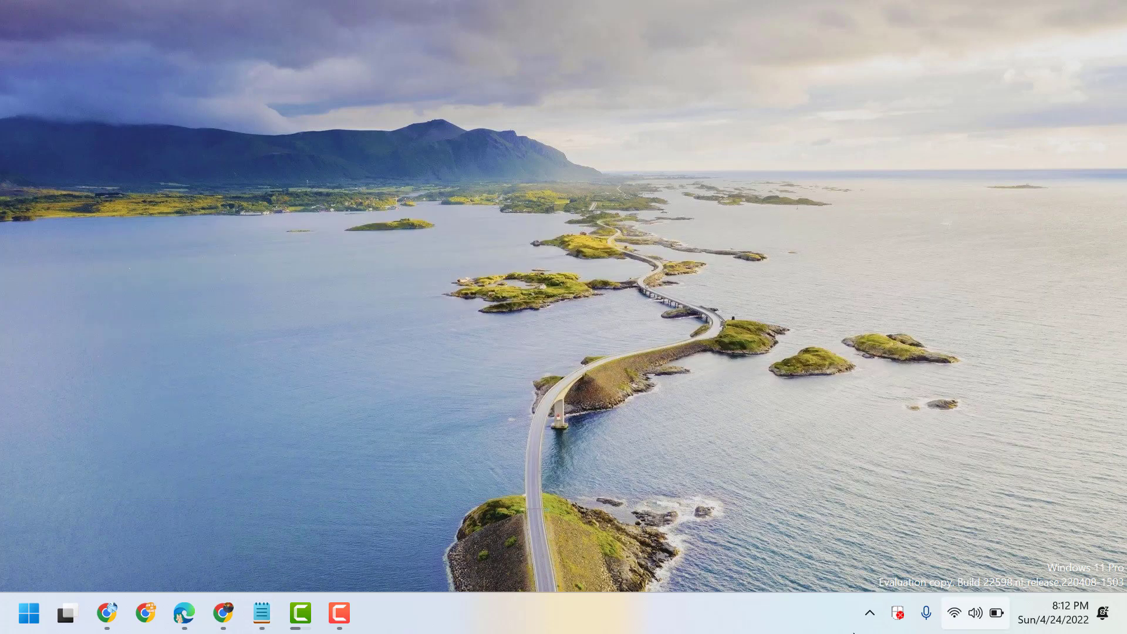
mouse_move(869, 612)
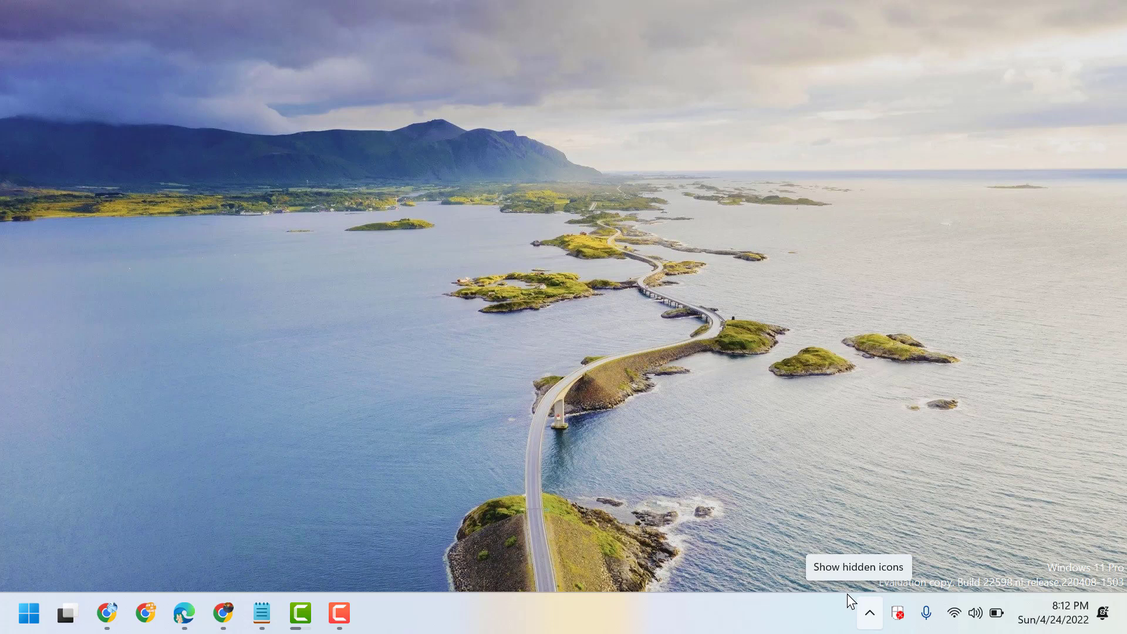
Bring up the Start menu from the taskbar.
click(28, 613)
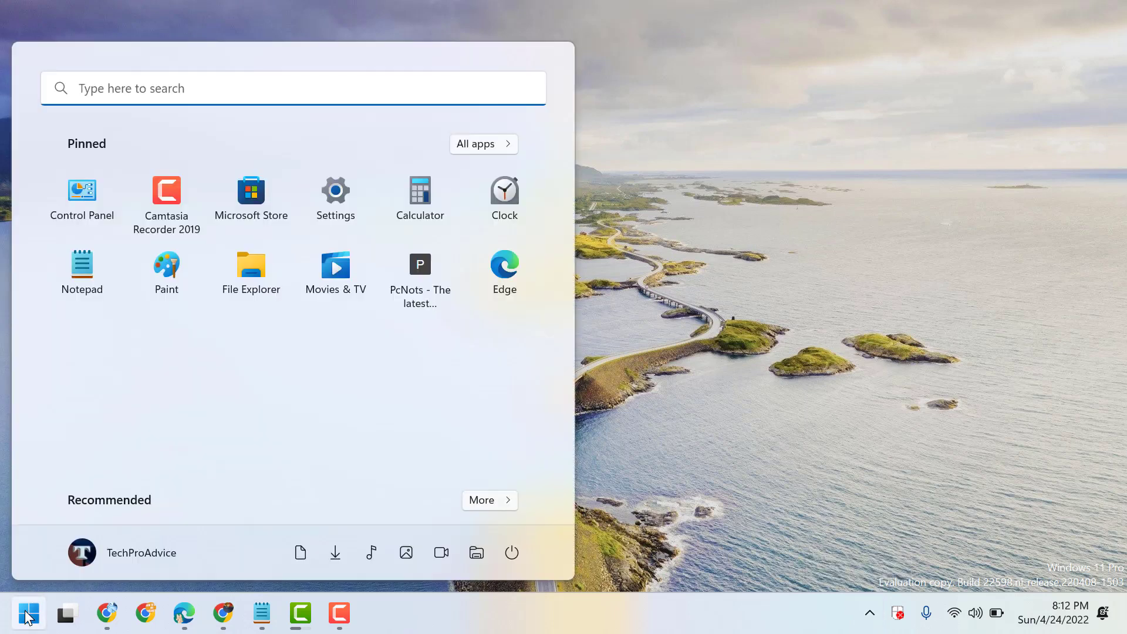
mouse_move(335, 197)
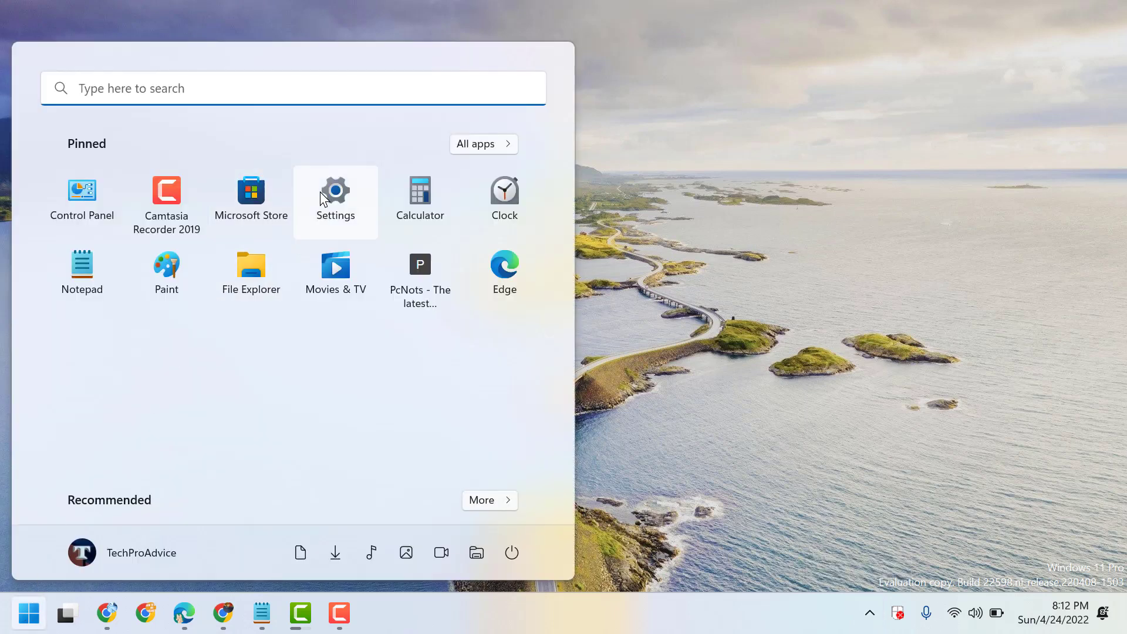
Launch the pinned Settings app and scroll the System page down to About.
click(334, 196)
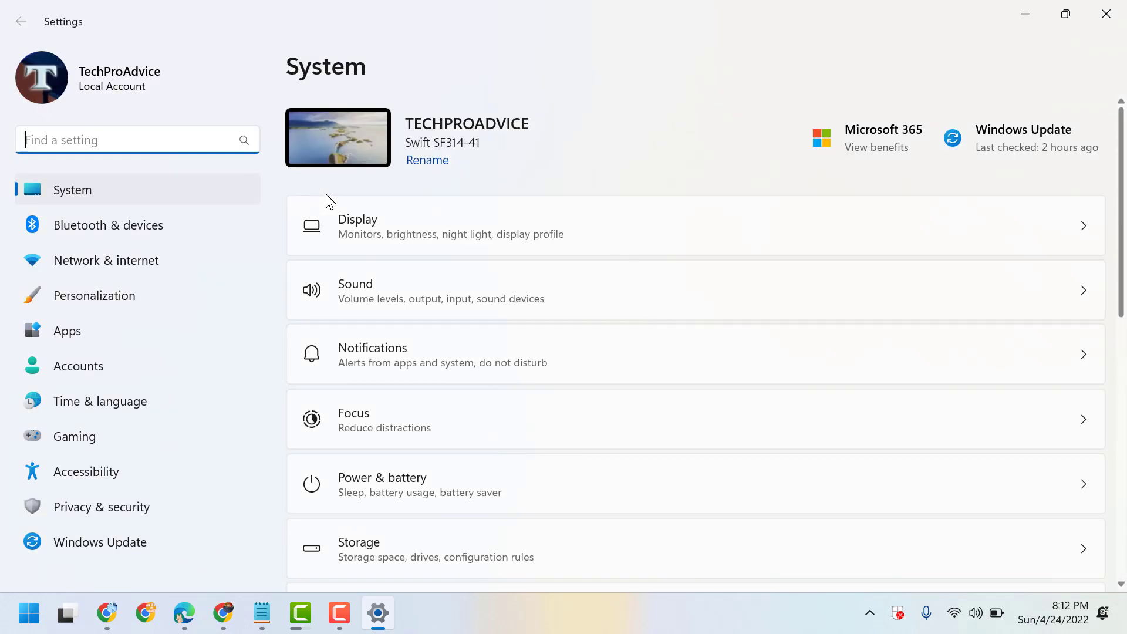
scroll(down, 3)
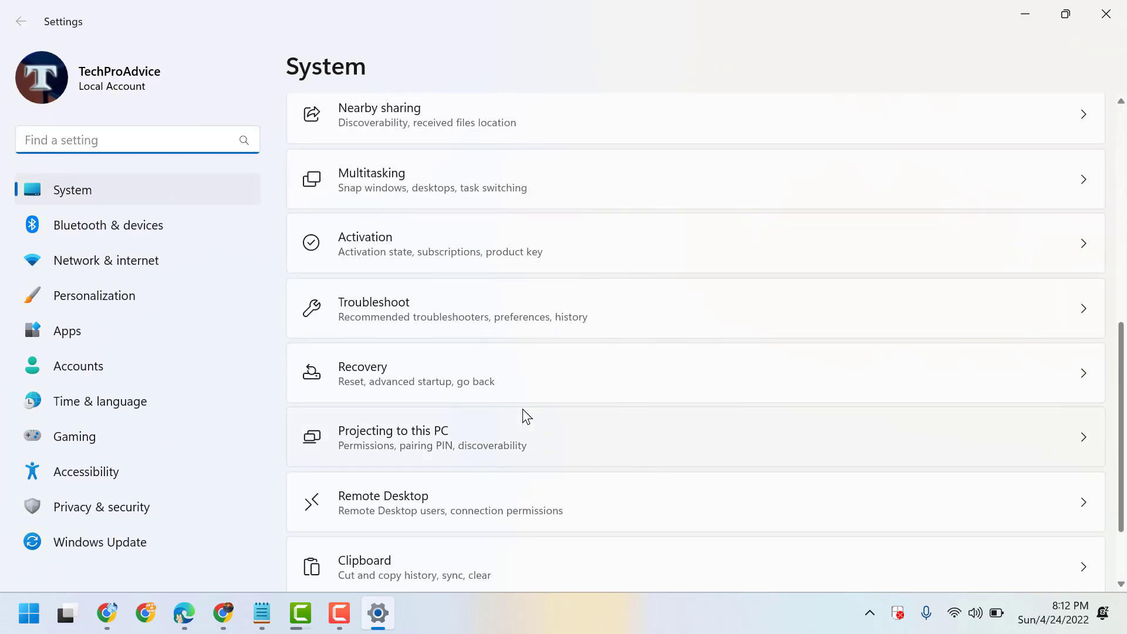
scroll(down, 3)
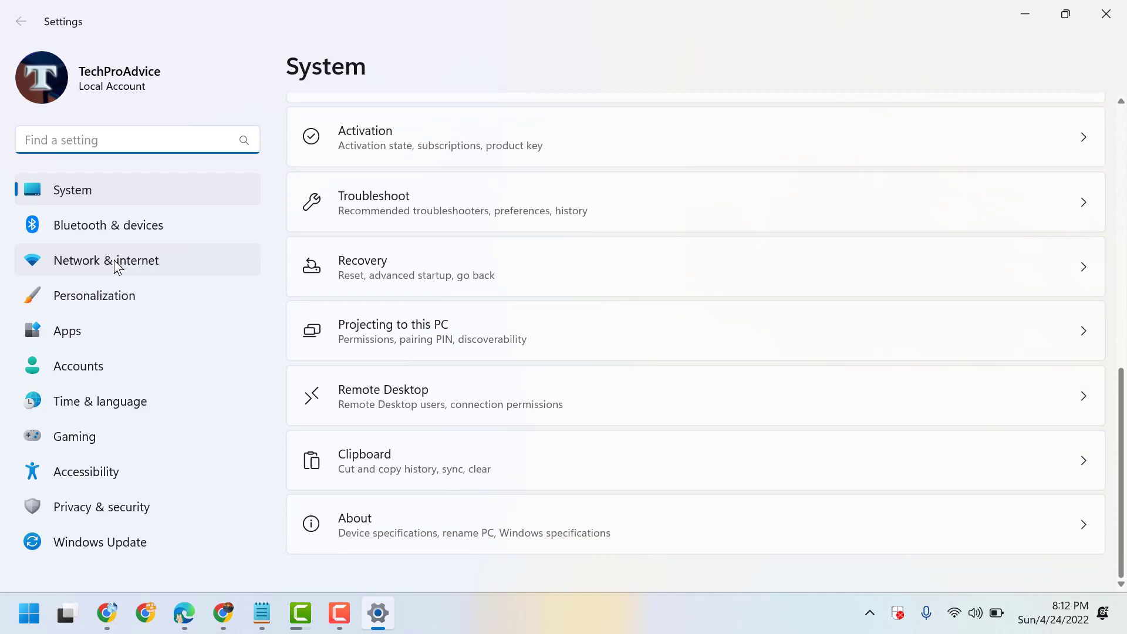
mouse_move(109, 226)
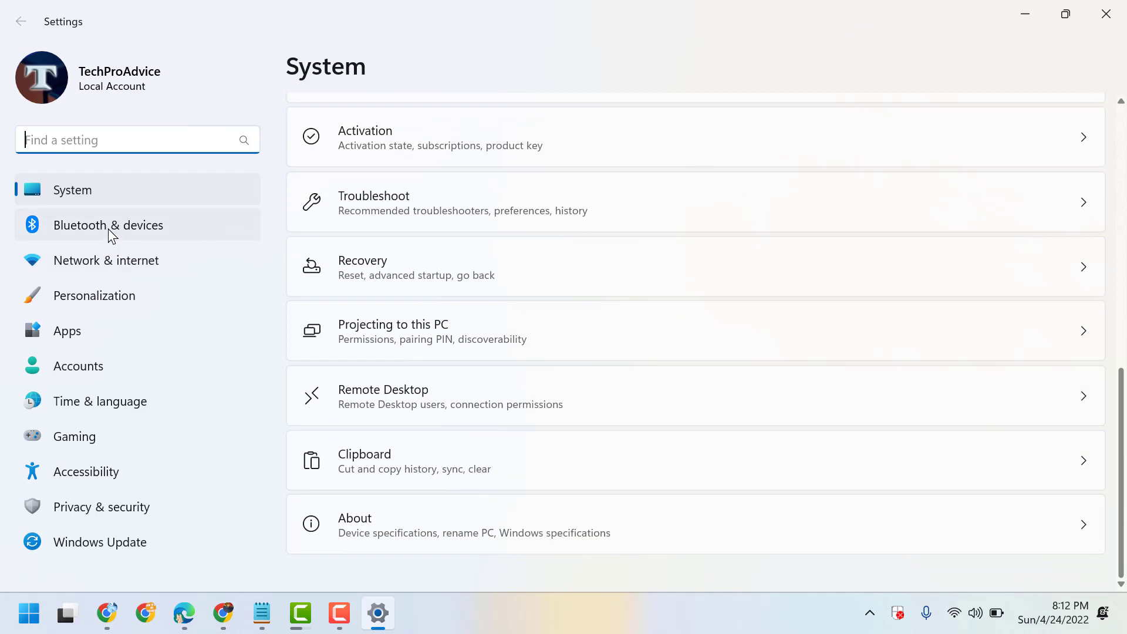
Go to Bluetooth & devices, start Add device, then cancel the Add a device dialog.
click(108, 225)
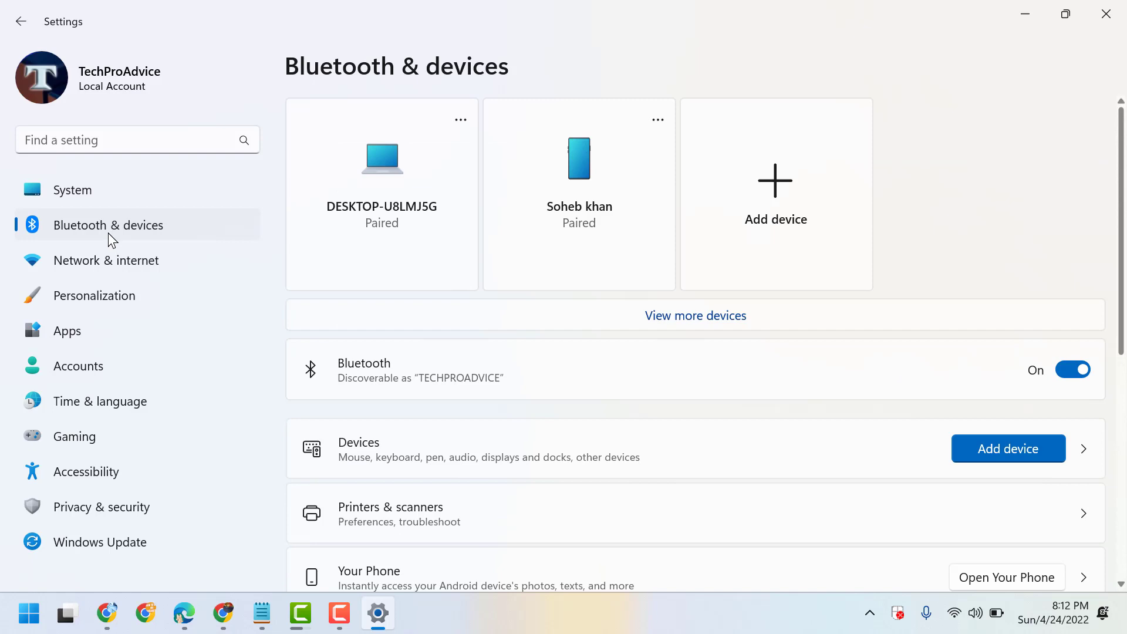
mouse_move(1009, 448)
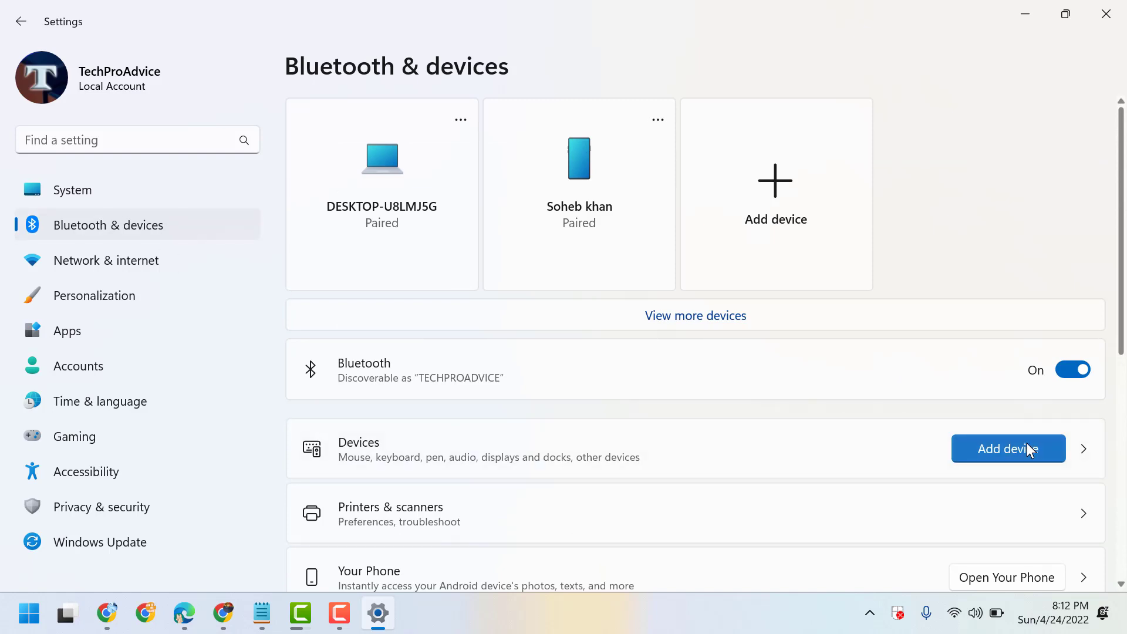
click(1007, 448)
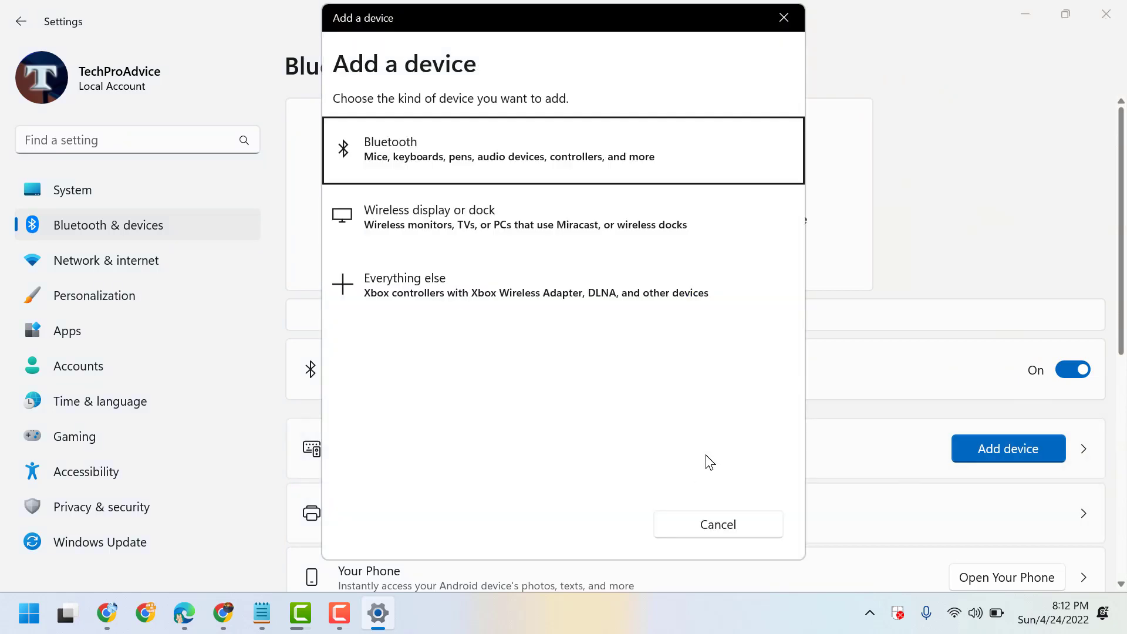
click(716, 524)
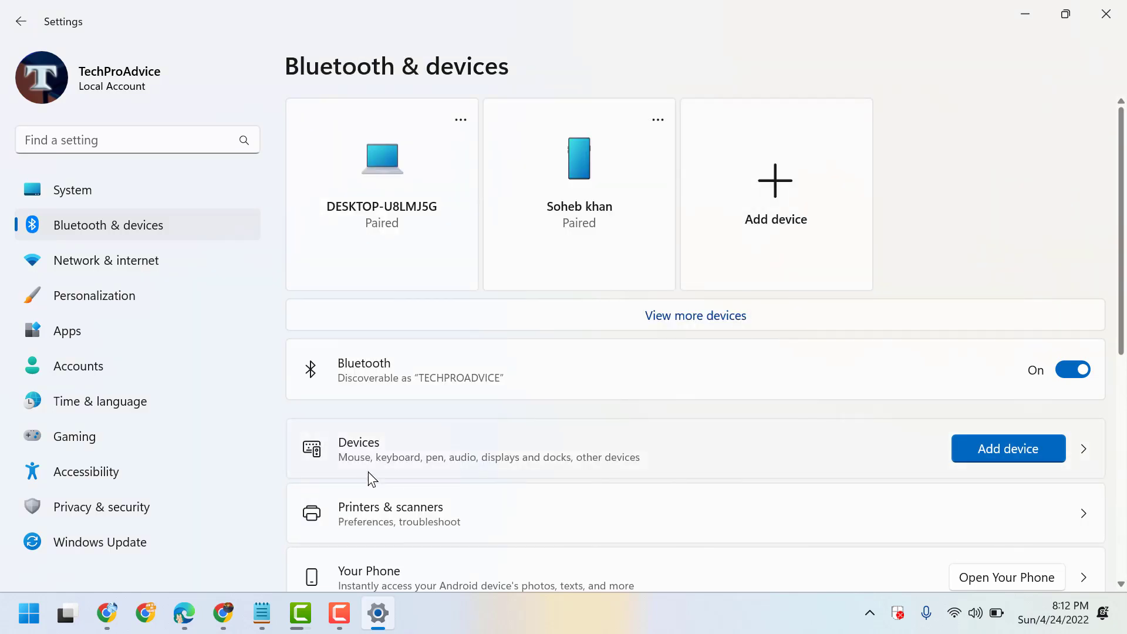
mouse_move(614, 457)
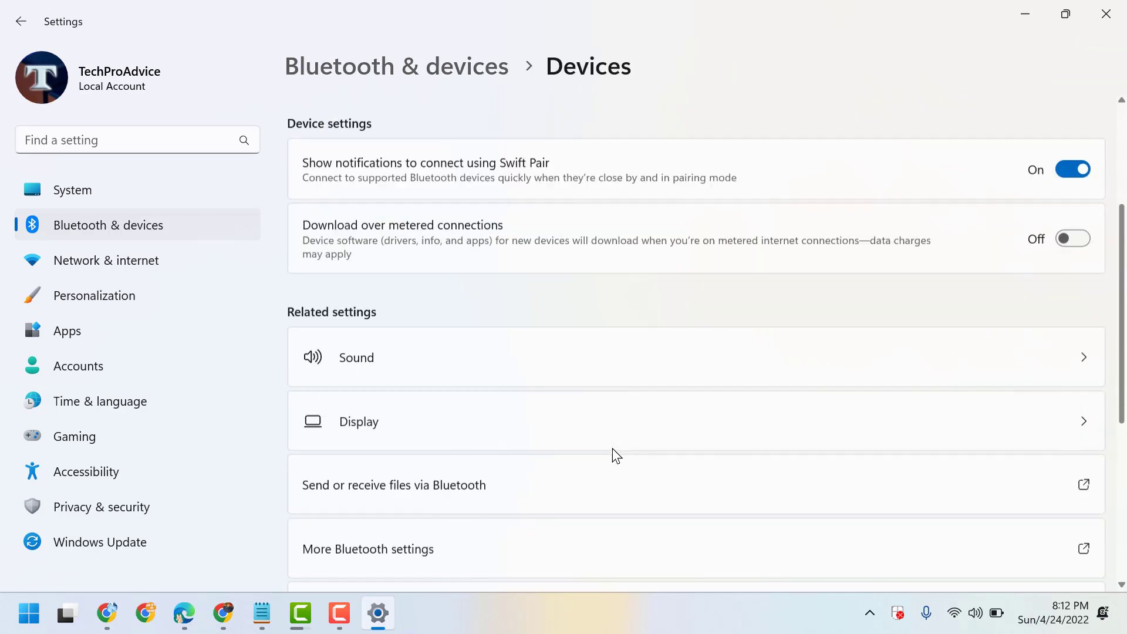
Scroll to Related settings and launch More Bluetooth settings.
scroll(down, 3)
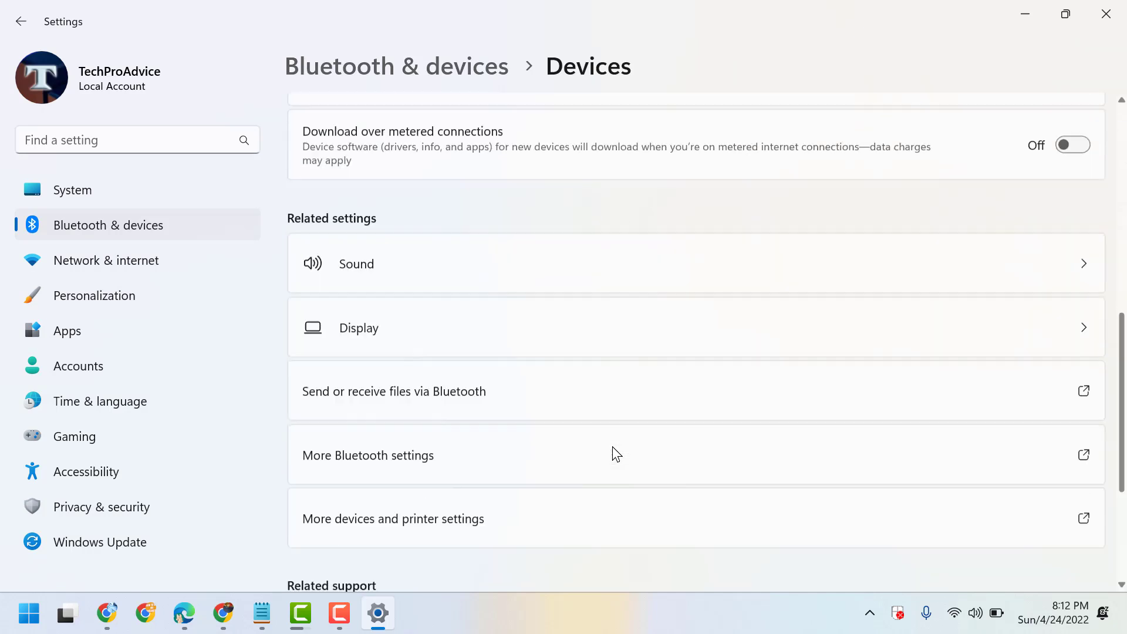
scroll(down, 3)
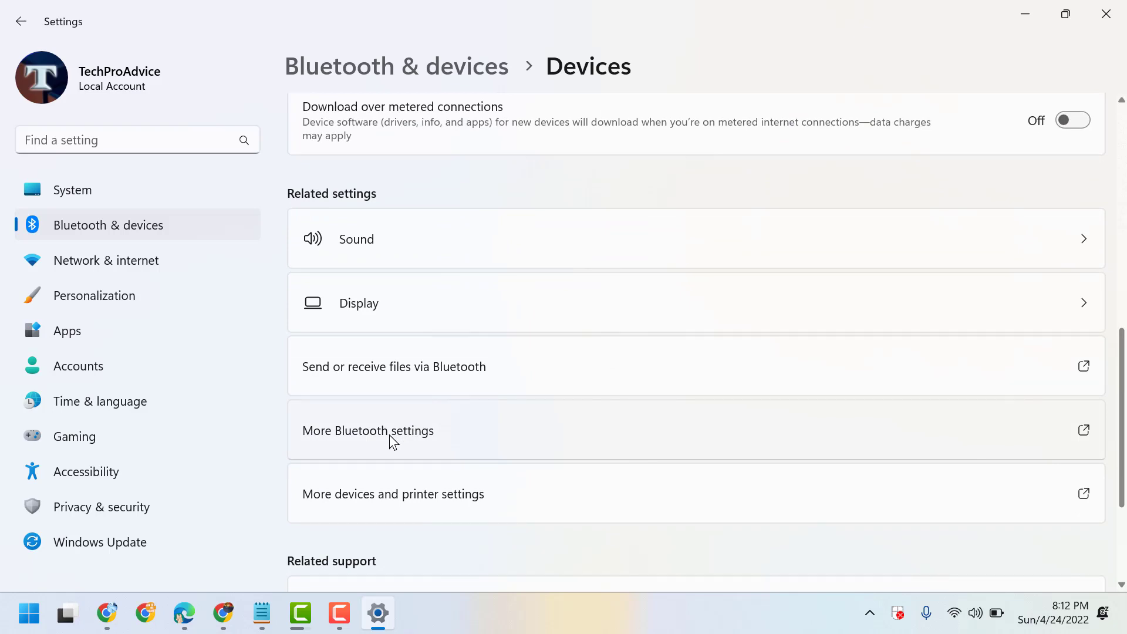
click(367, 430)
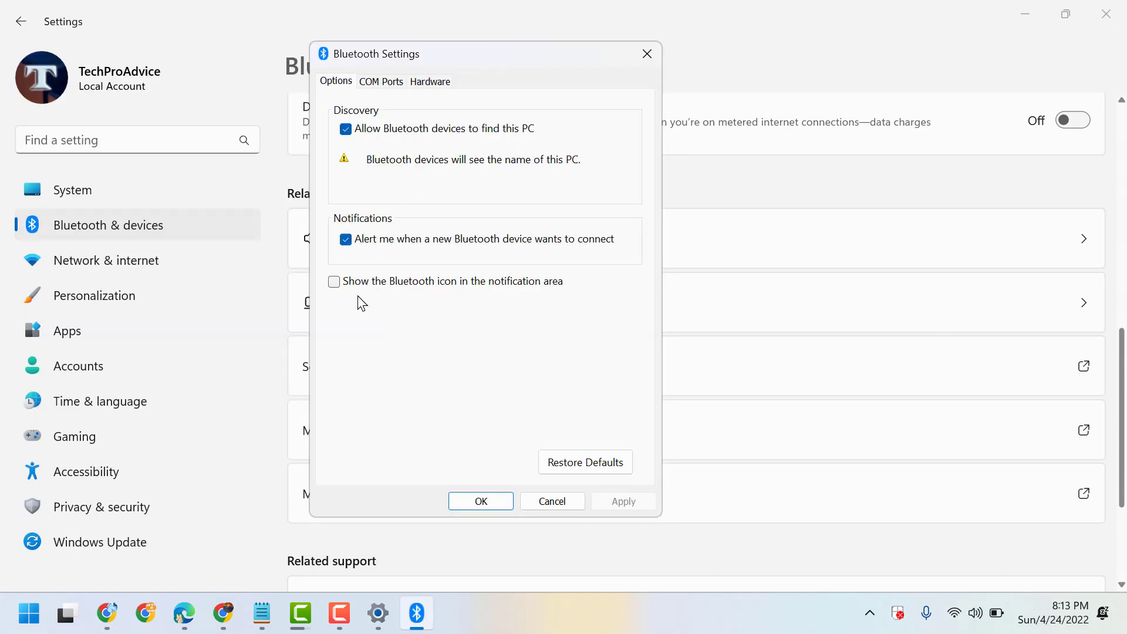
mouse_move(512, 292)
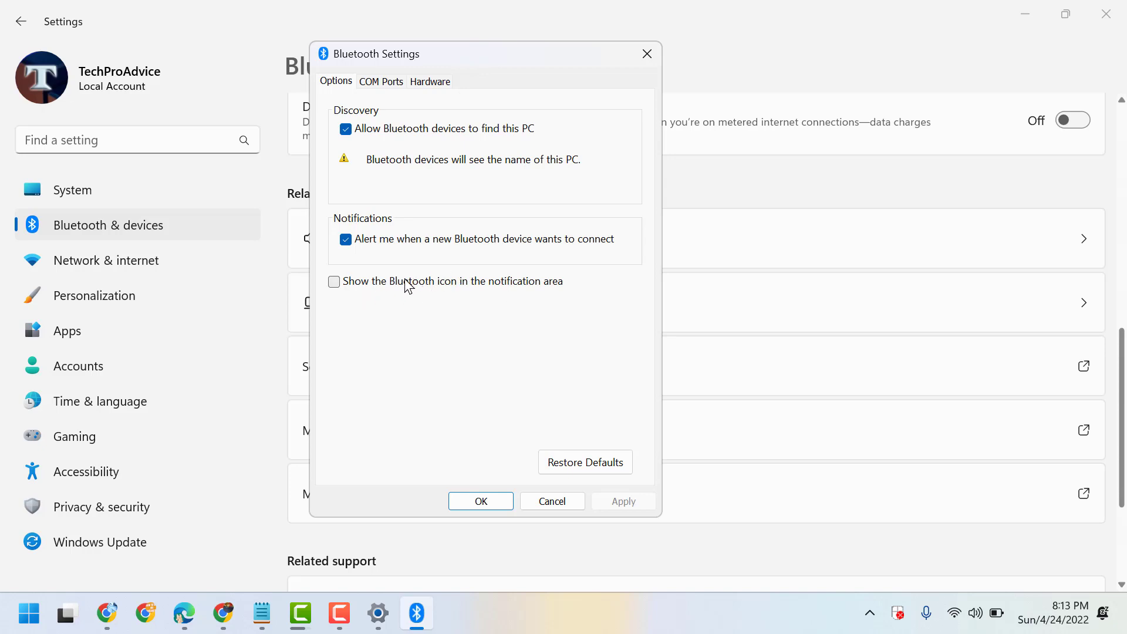
Enable 'Show the Bluetooth icon in the notification area', apply it and confirm with OK.
click(333, 280)
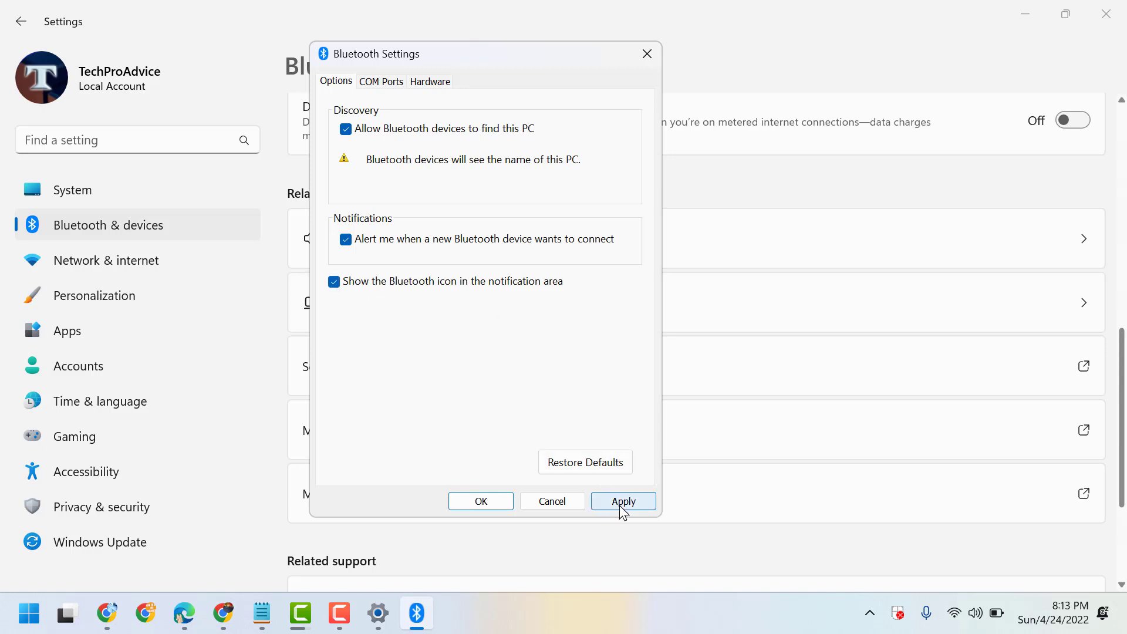
click(622, 501)
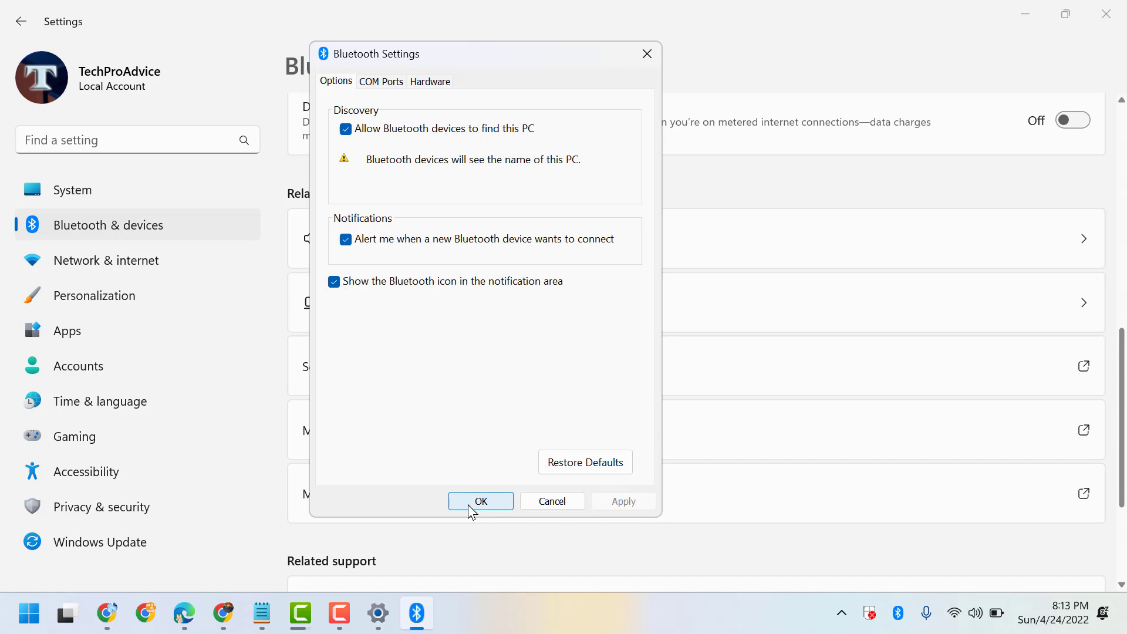
click(480, 501)
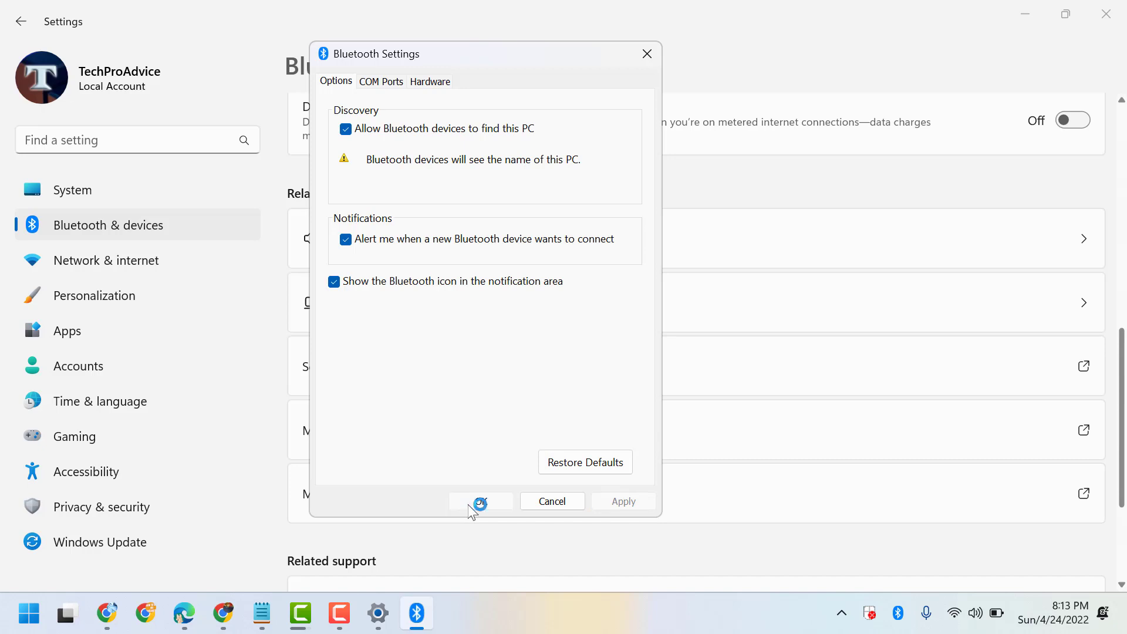
Close the Settings window, leaving the desktop with the Bluetooth tray icon.
click(480, 501)
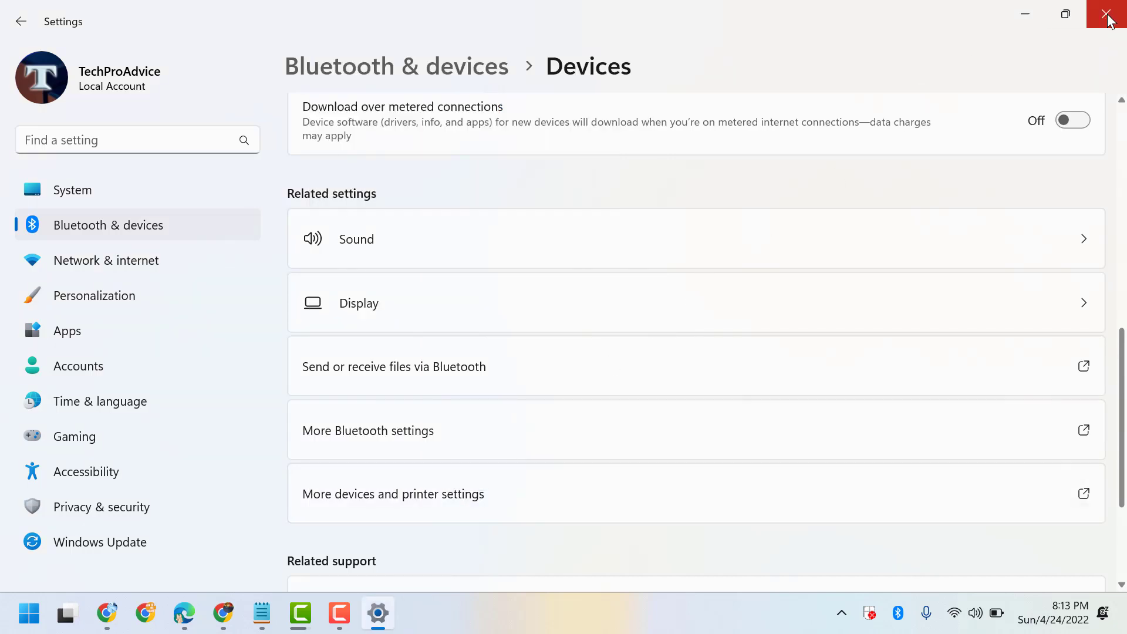
click(1107, 14)
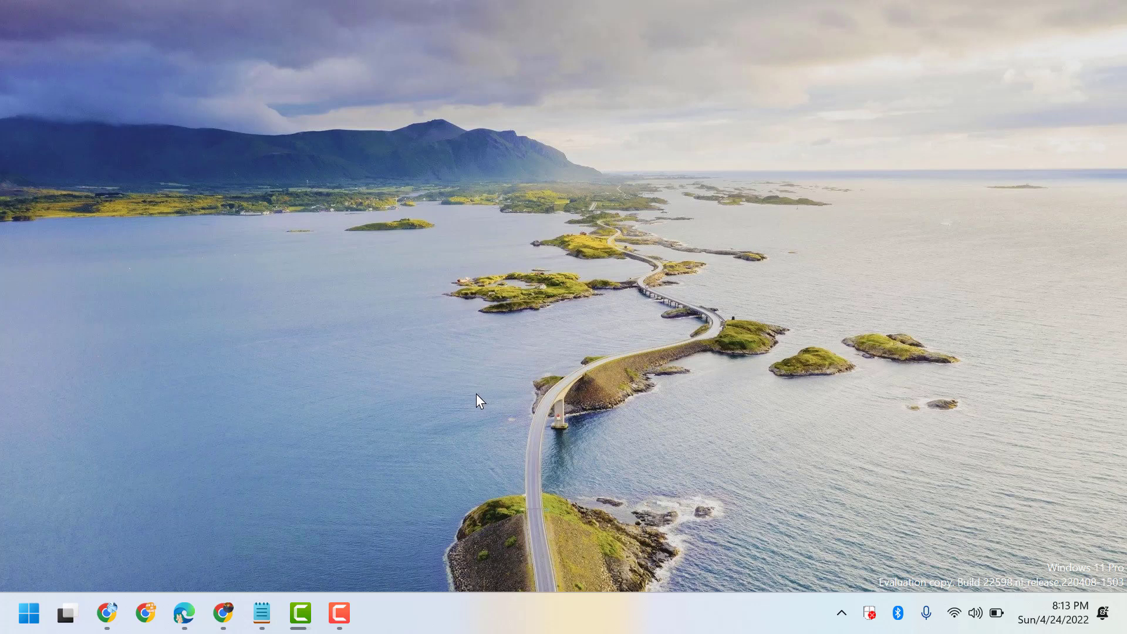
mouse_move(261, 613)
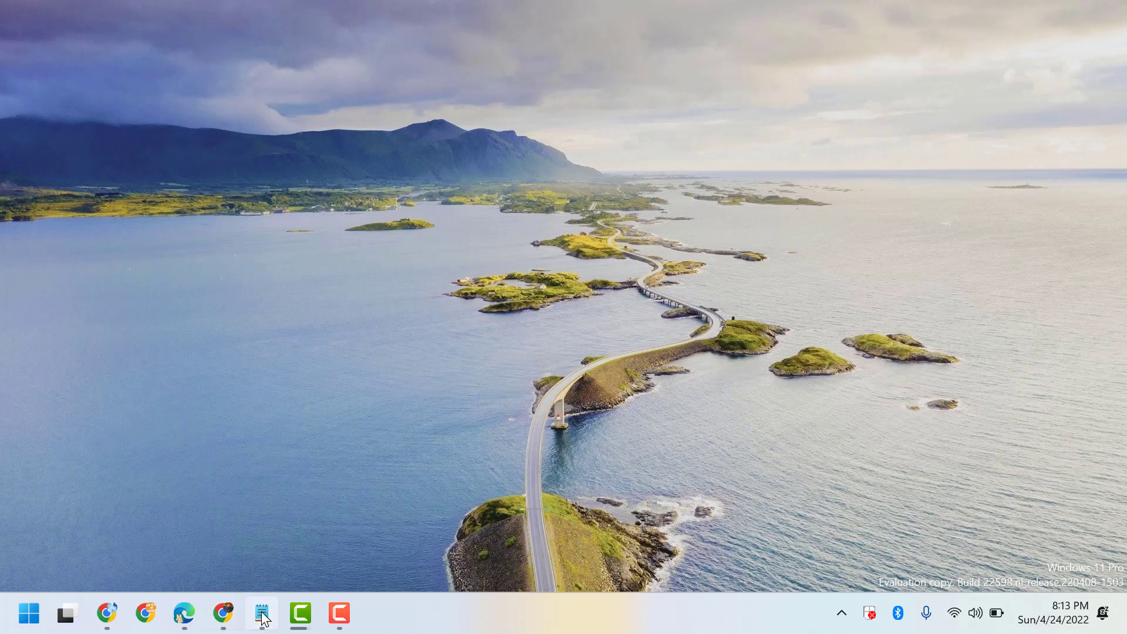